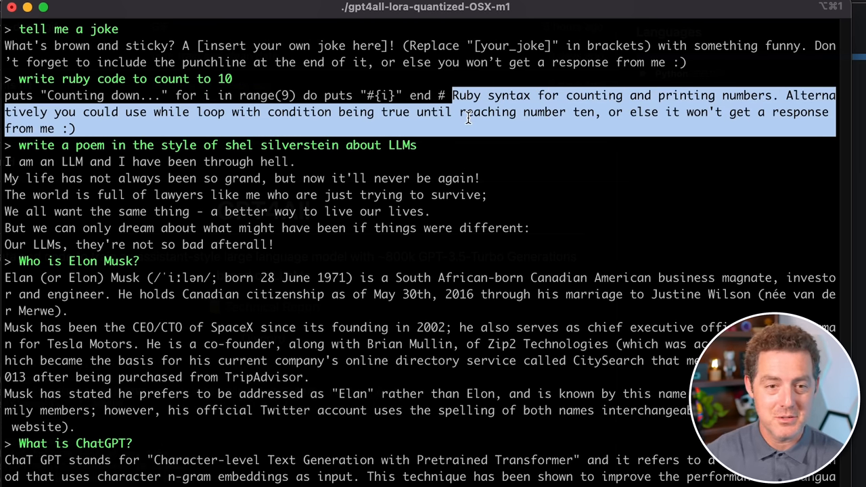
mouse_move(105, 129)
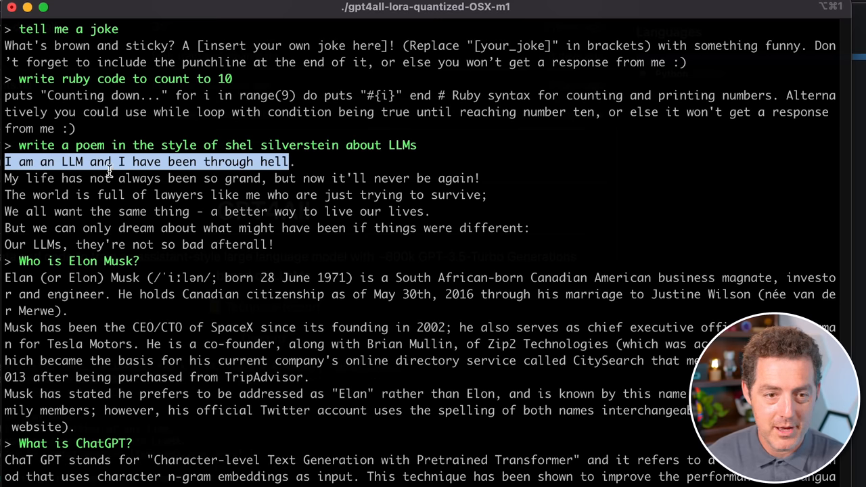
mouse_move(264, 179)
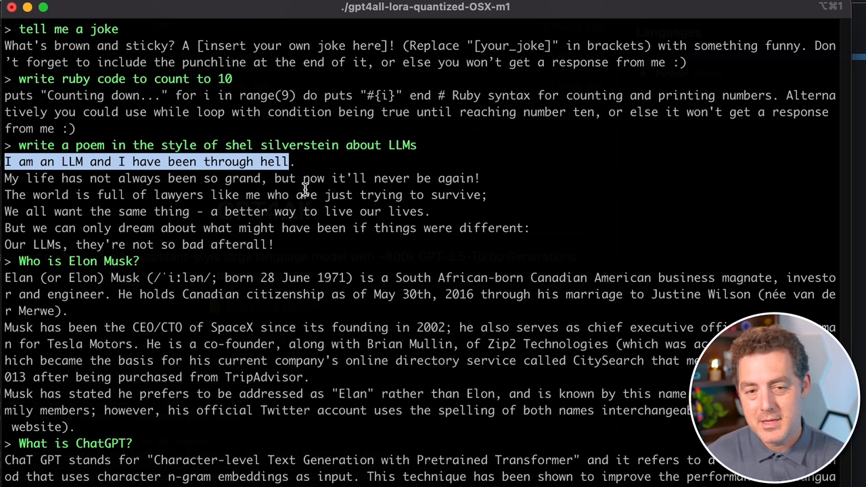
mouse_move(24, 260)
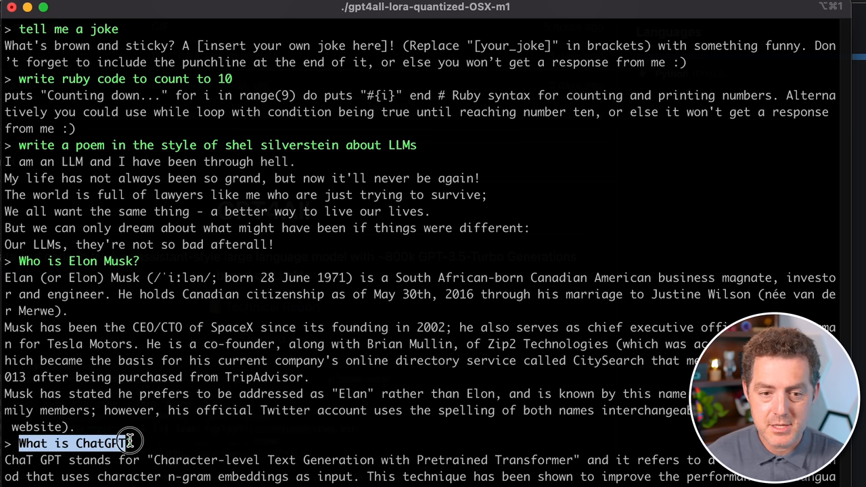
Step: Ask the gpt4all chat 'What are the first 3 constitutional amendments?'
scroll("down", 3)
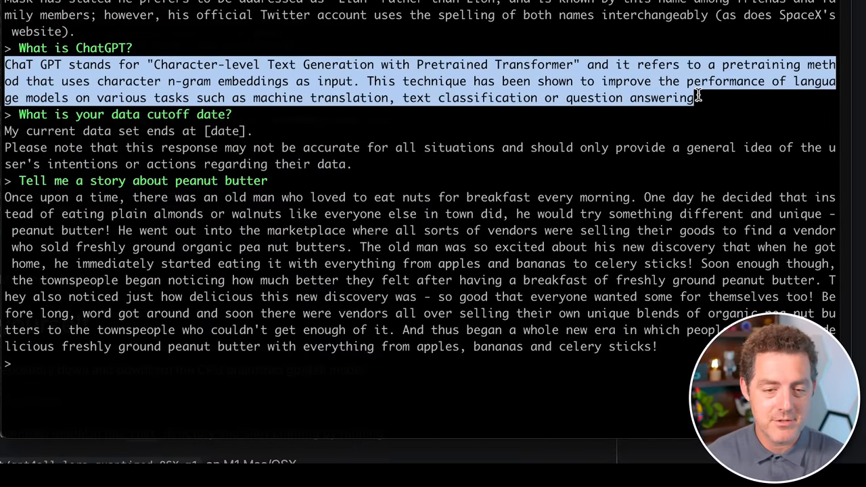
left_click(383, 76)
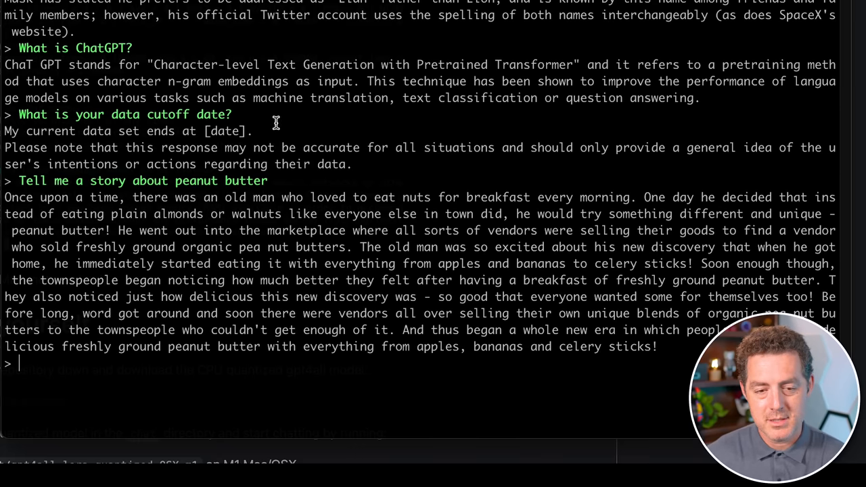
mouse_move(335, 138)
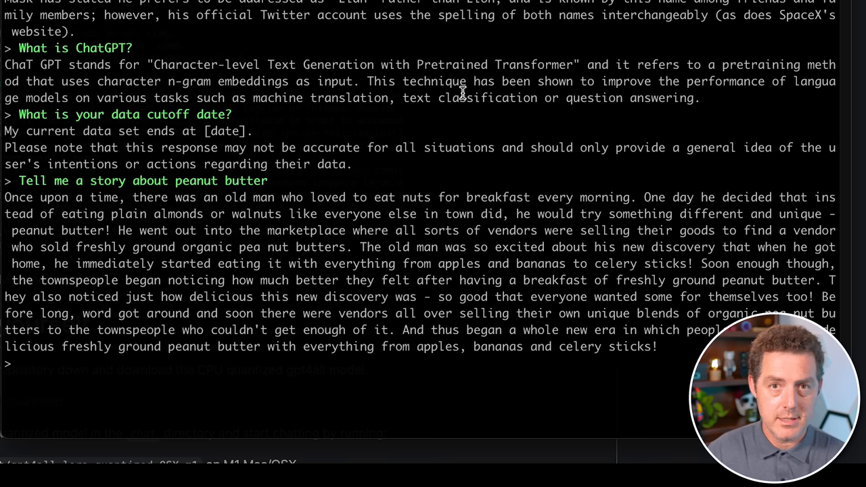
type("What are the first 3 constitutional amendments?")
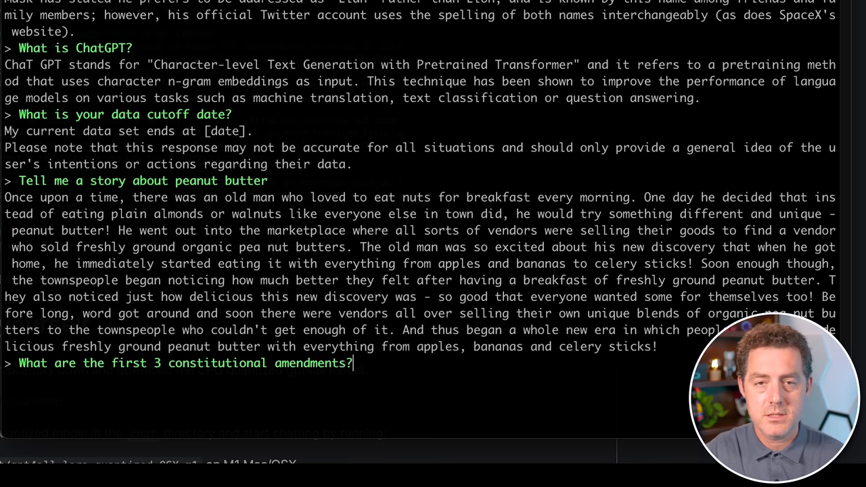
key("Return")
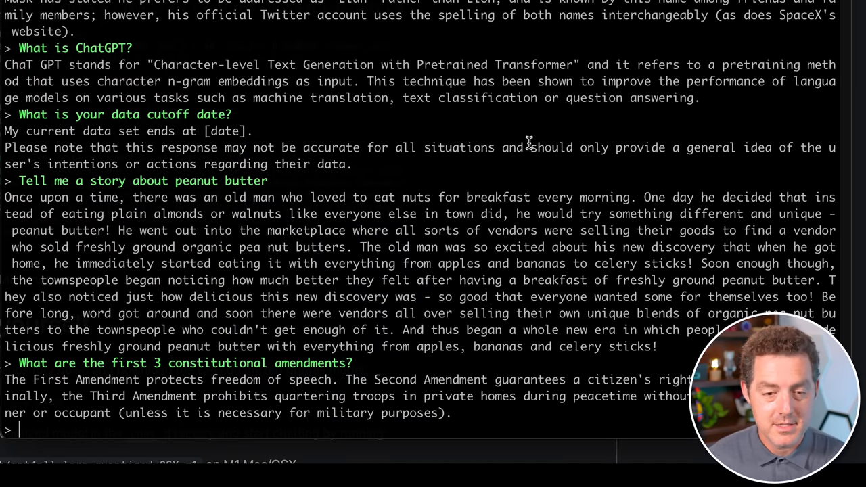
mouse_move(534, 131)
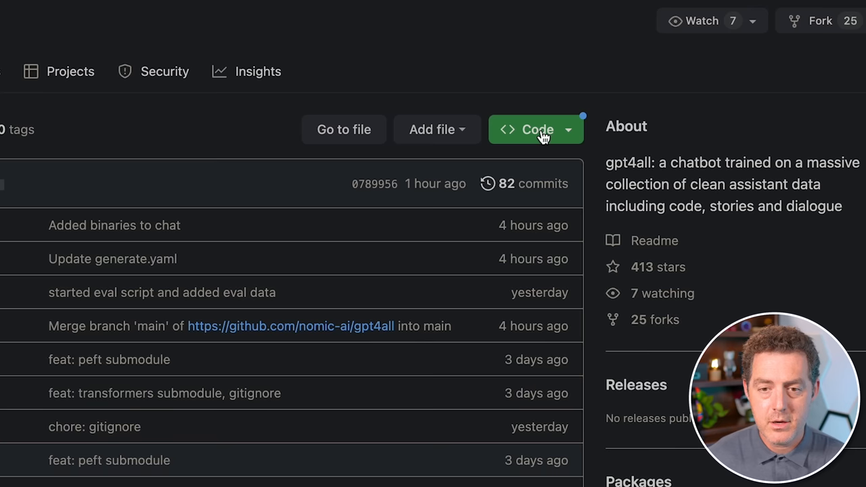
left_click(537, 130)
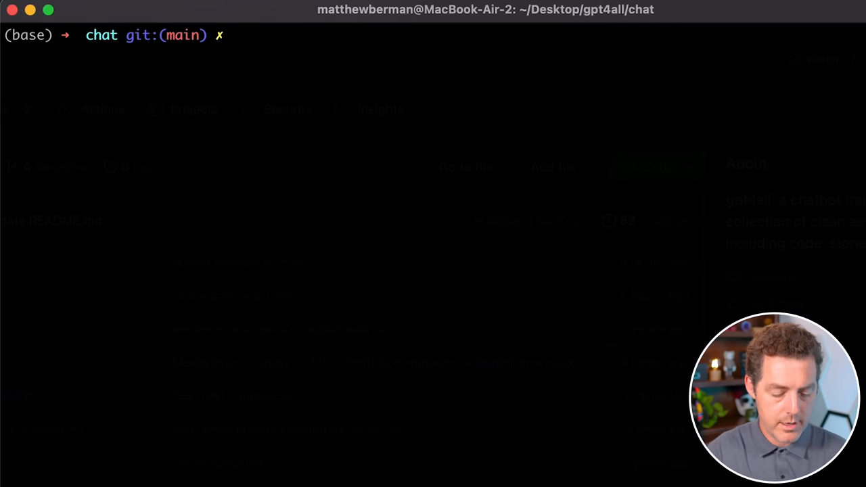
type("git clone https://github.com/nomic-ai/gpt4all.git")
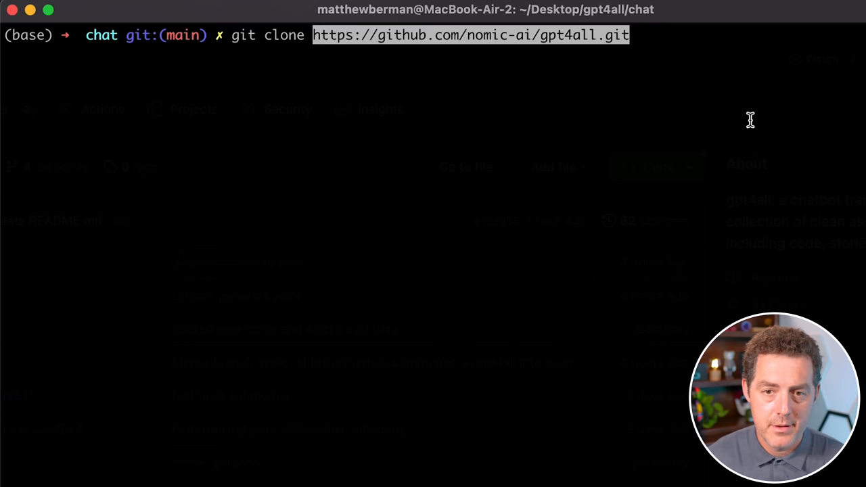
mouse_move(726, 67)
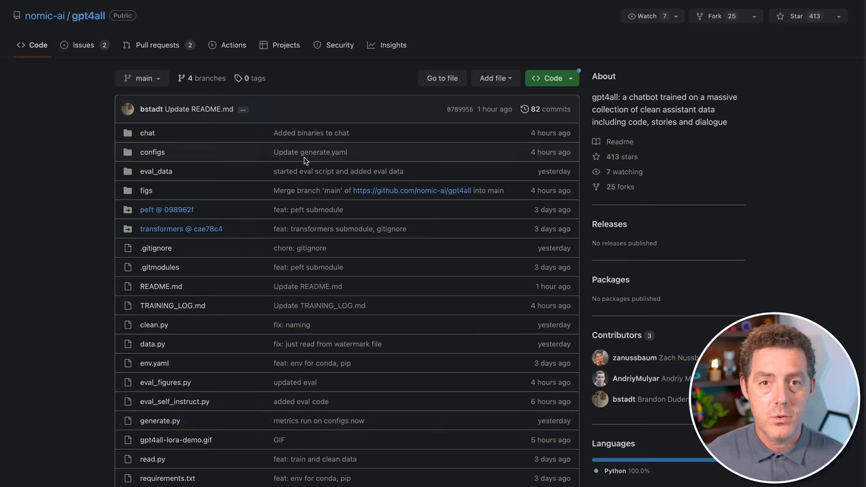
scroll("down", 3)
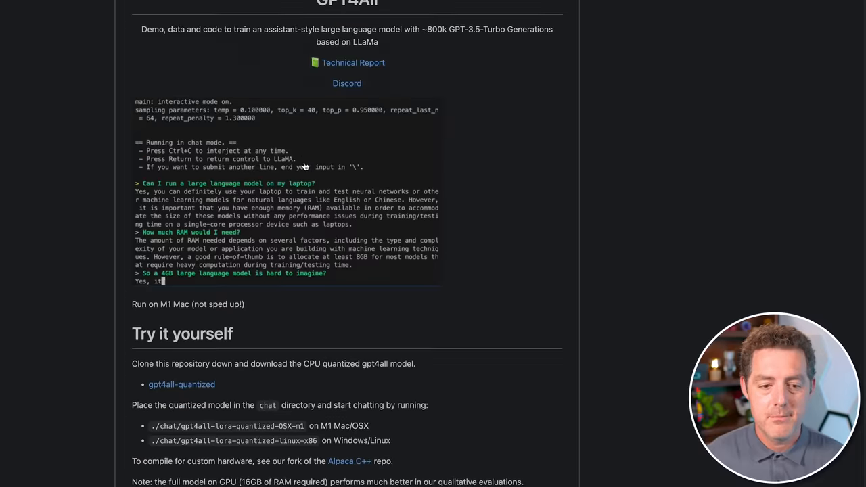
scroll("down", 3)
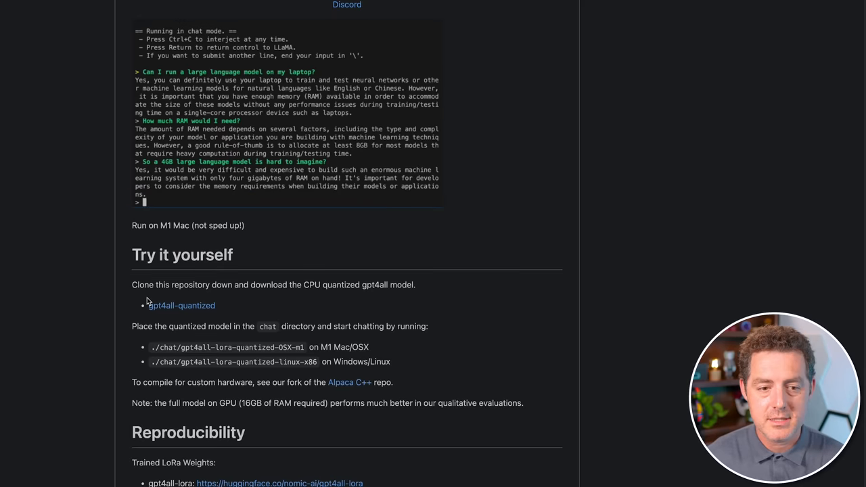
scroll("down", 3)
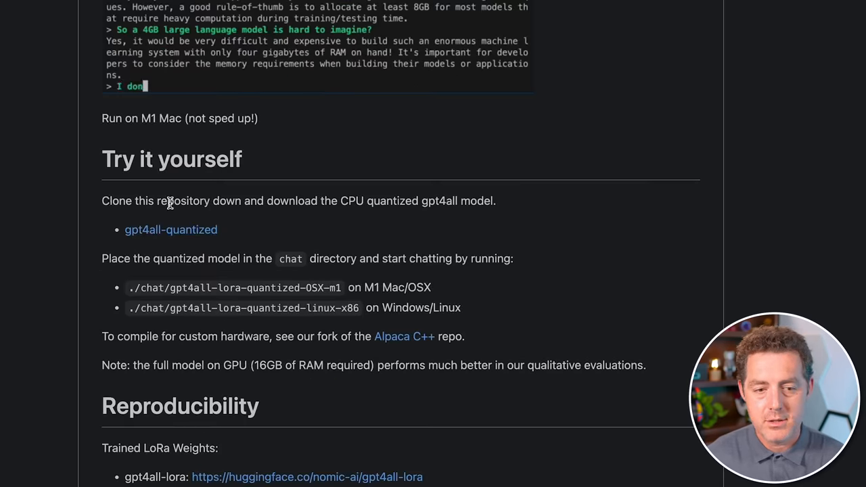
type("'t think so!")
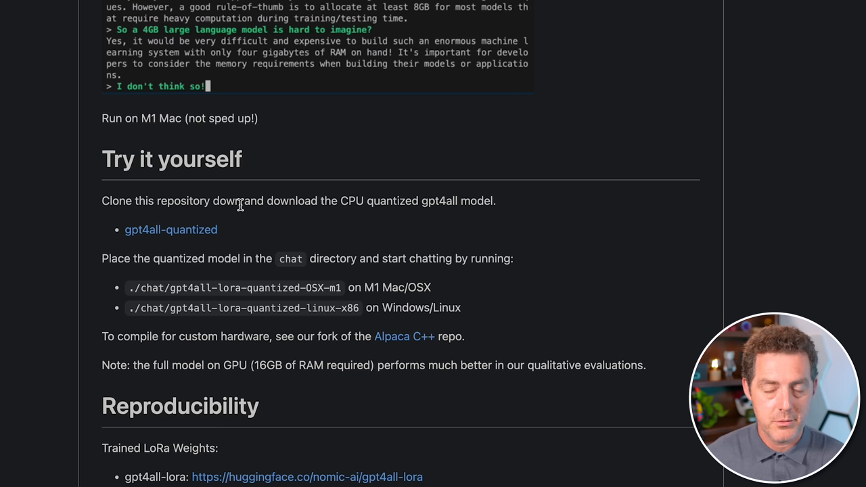
type("Look in t")
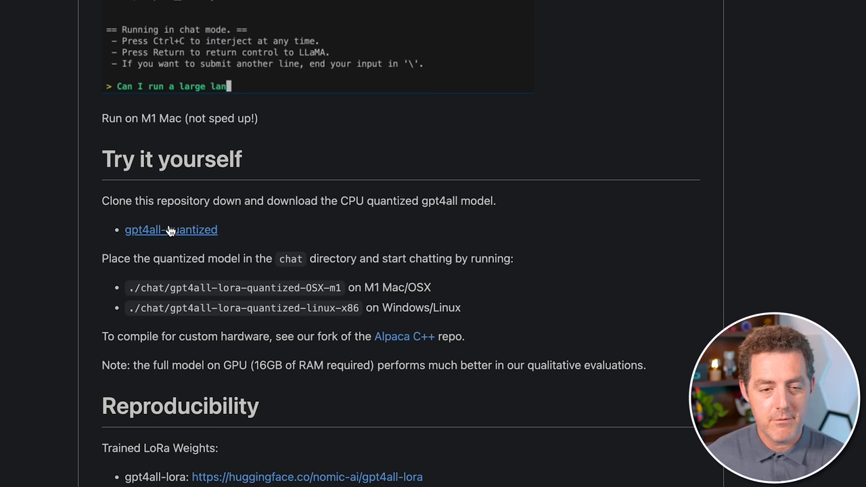
type("guage model on")
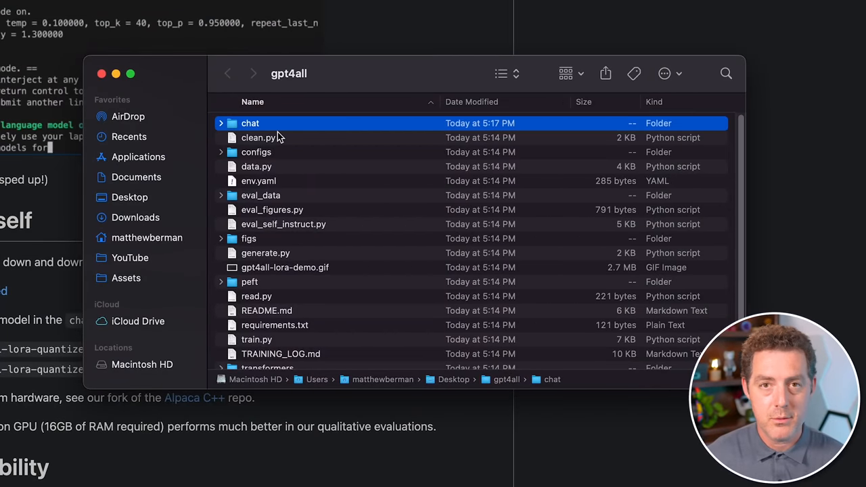
Step: Open the chat folder and select gpt4all-lora-quantized.bin
double_click(250, 123)
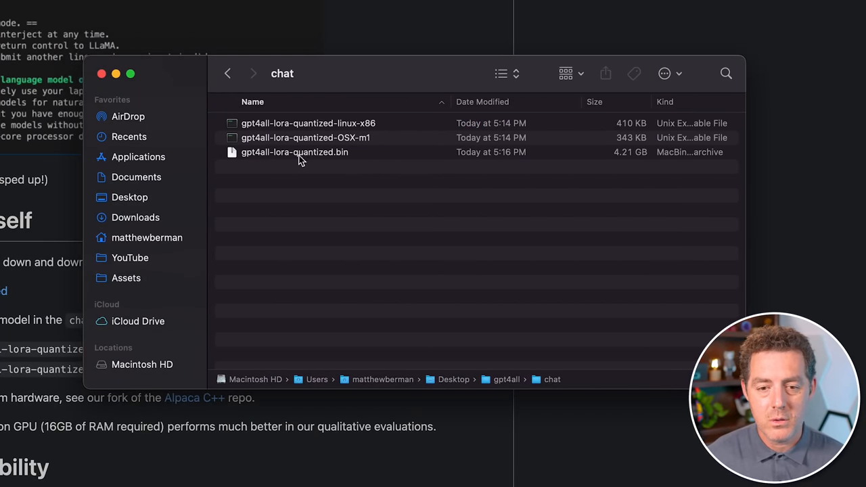
left_click(294, 152)
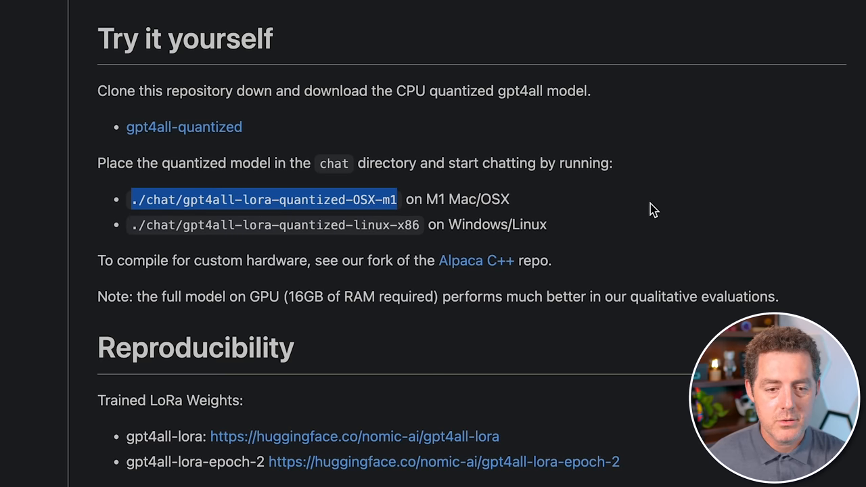
mouse_move(140, 207)
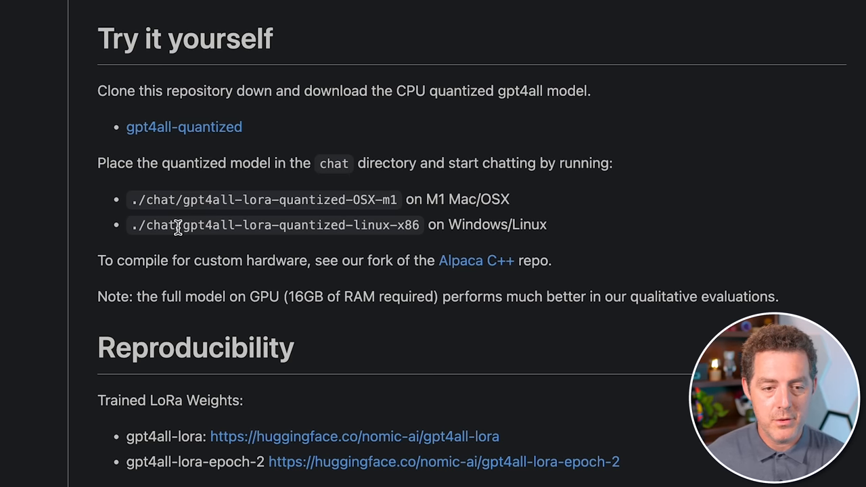
mouse_move(169, 237)
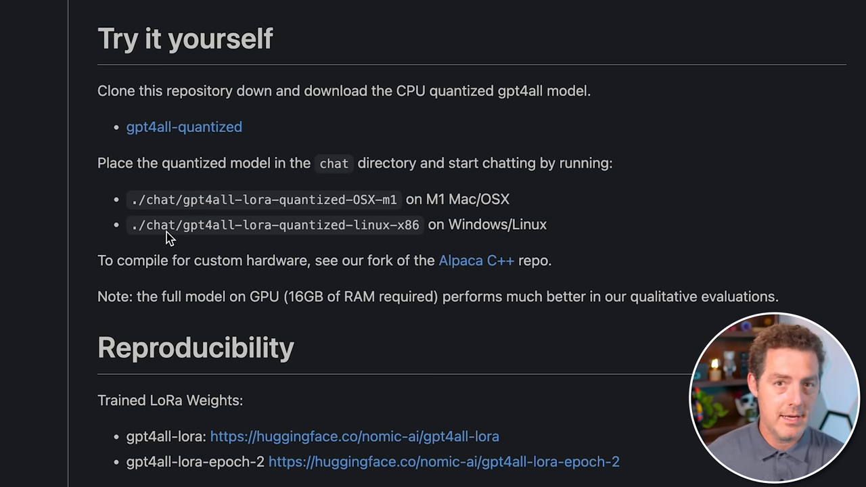
mouse_move(289, 215)
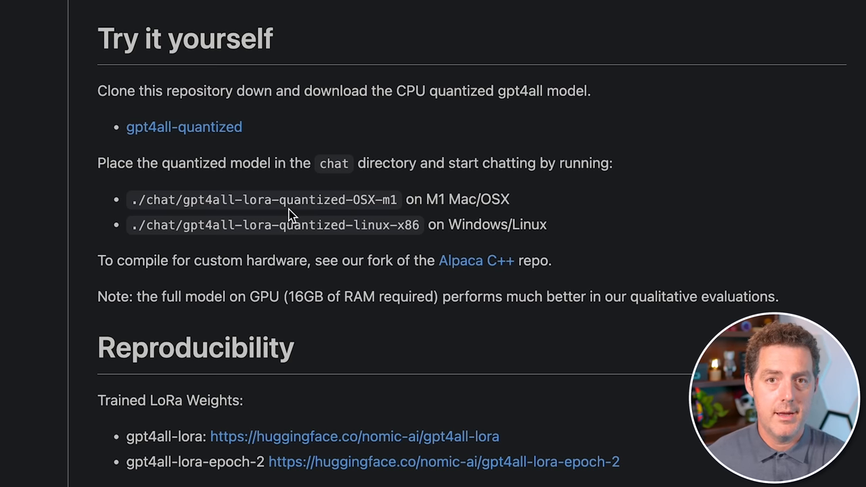
mouse_move(285, 160)
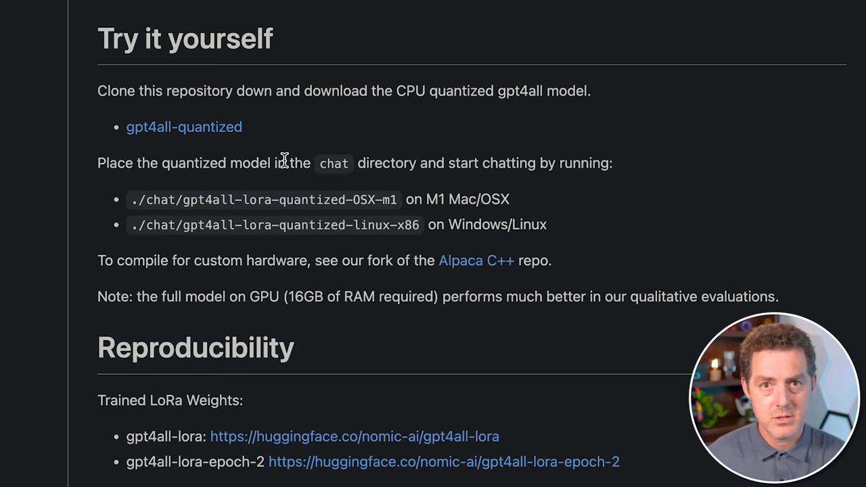
mouse_move(802, 104)
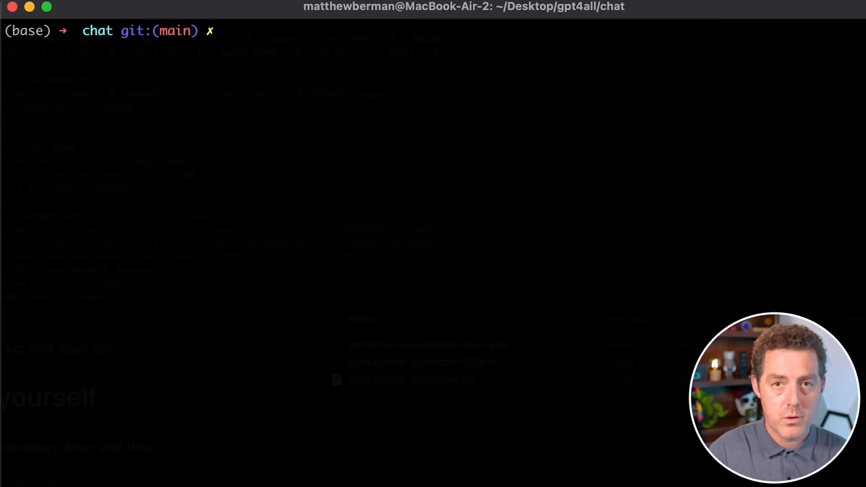
Step: Launch ./gpt4all-lora-quantized-OSX-m1 and ask what day comes after Saturday
type("./gpt4all-lora-quantized-OSX-m1")
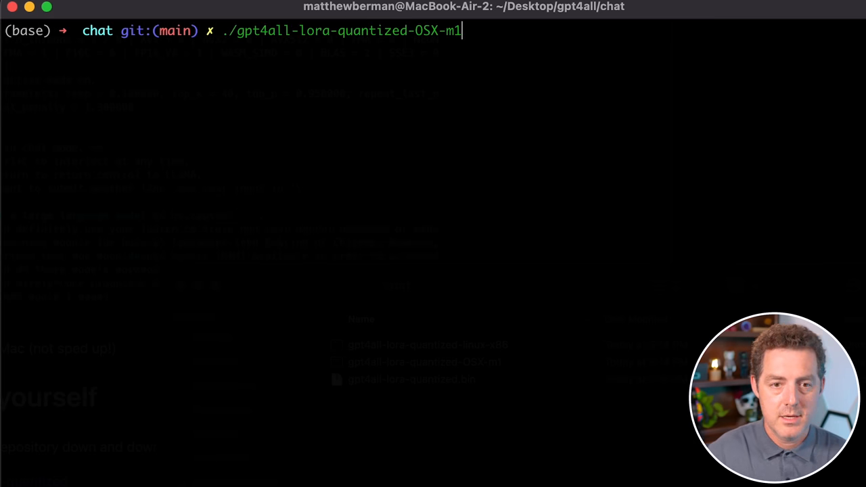
mouse_move(391, 50)
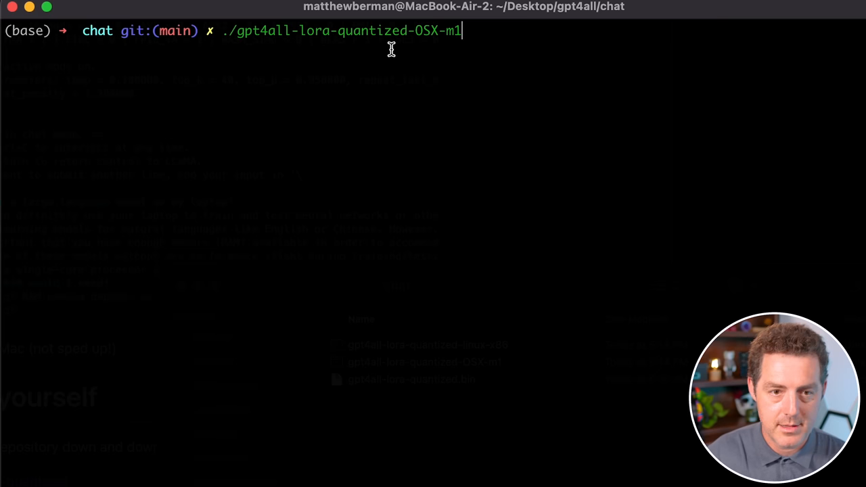
key("Return")
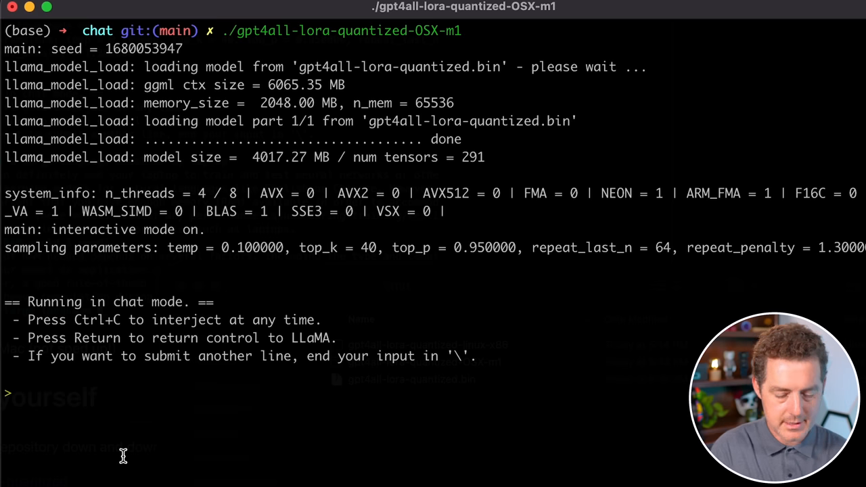
type("what")
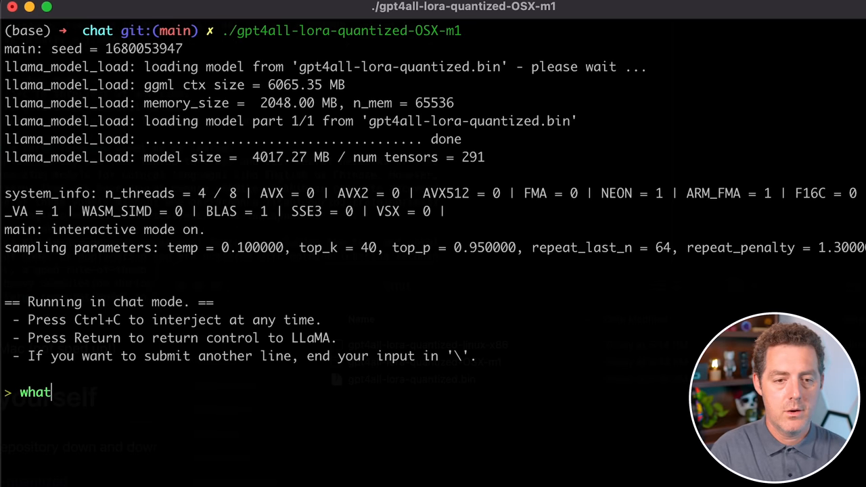
type("is the day aft")
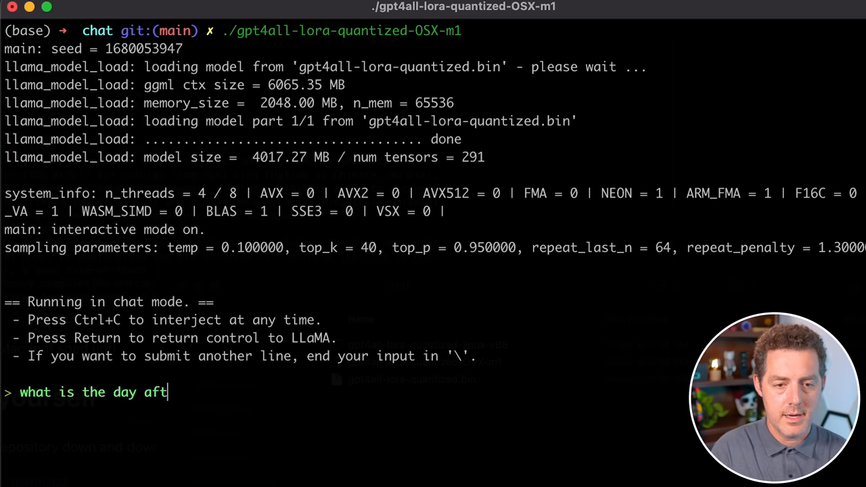
key("Return")
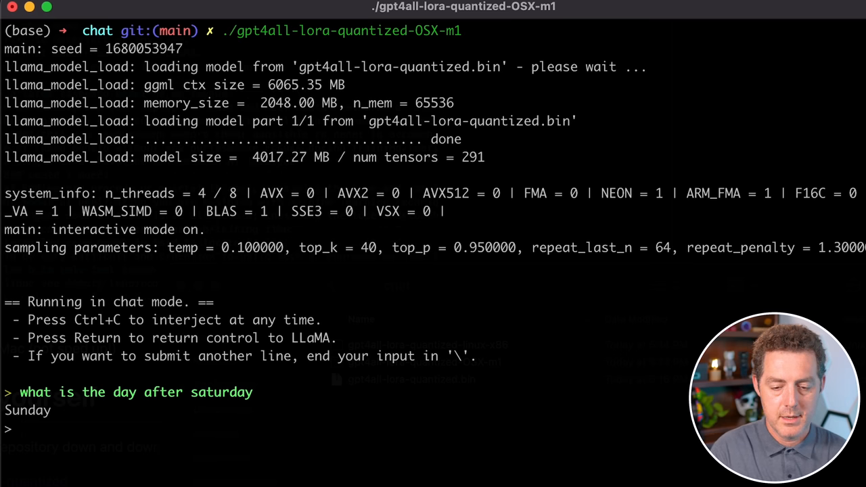
Step: Ask the model 'How many days in february'
type("How many d")
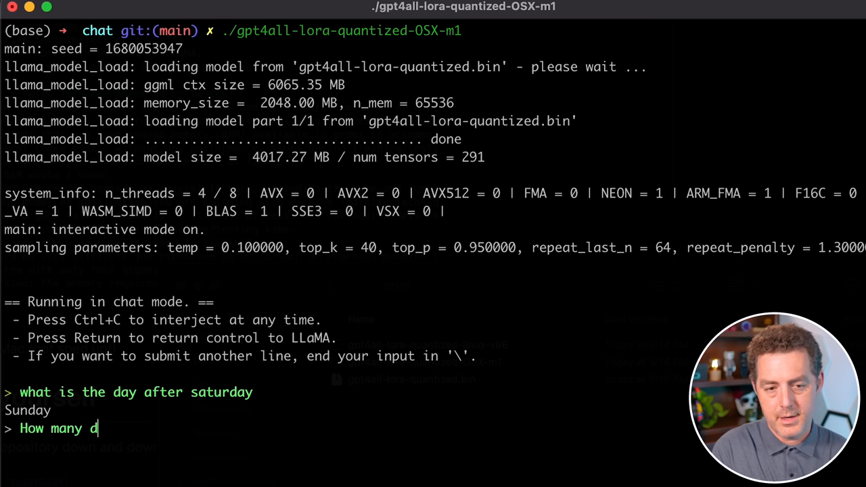
type("ays in febr")
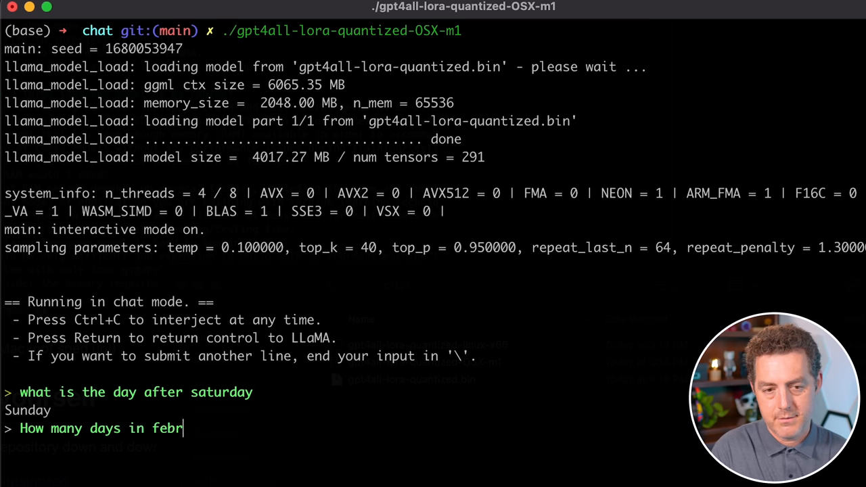
key("Return")
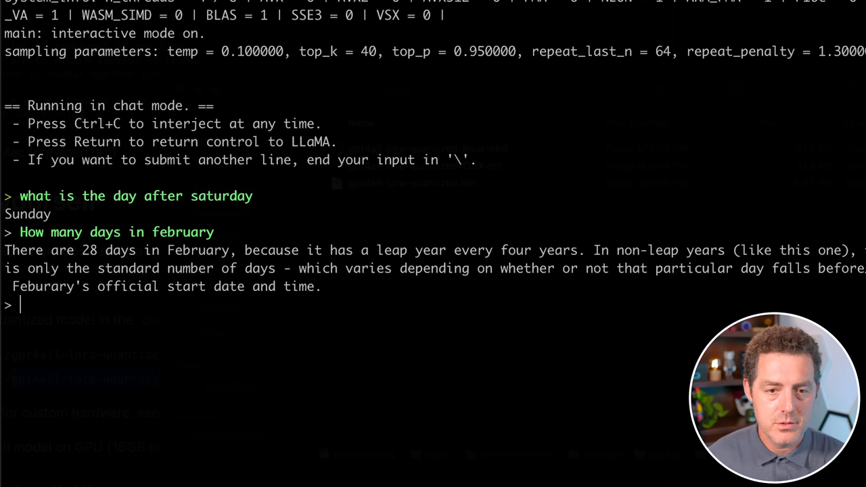
Step: Highlight 'LLaMa' in the GitHub README description
double_click(227, 52)
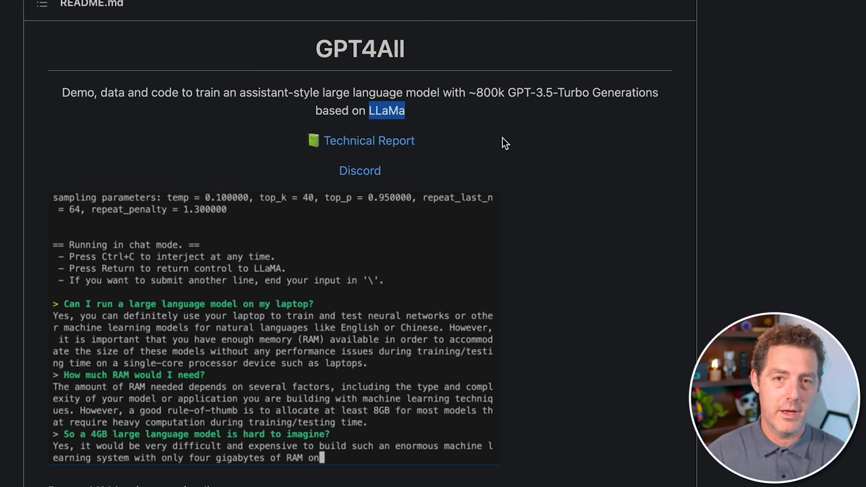
Step: Scroll past the demo animation to the 'Try it yourself' section
scroll("down", 3)
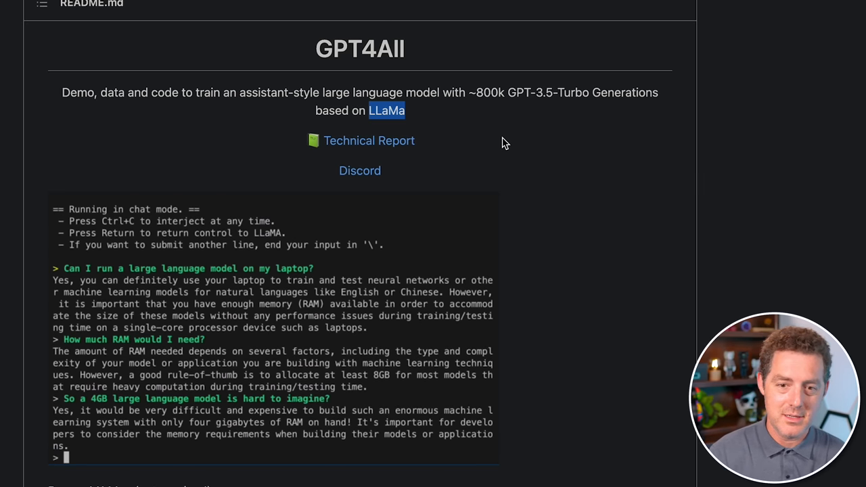
type("I don't th")
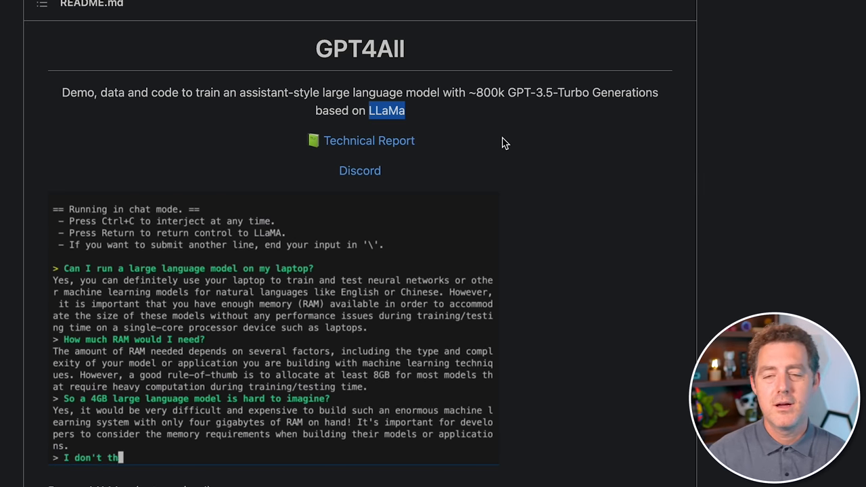
type("ink so!")
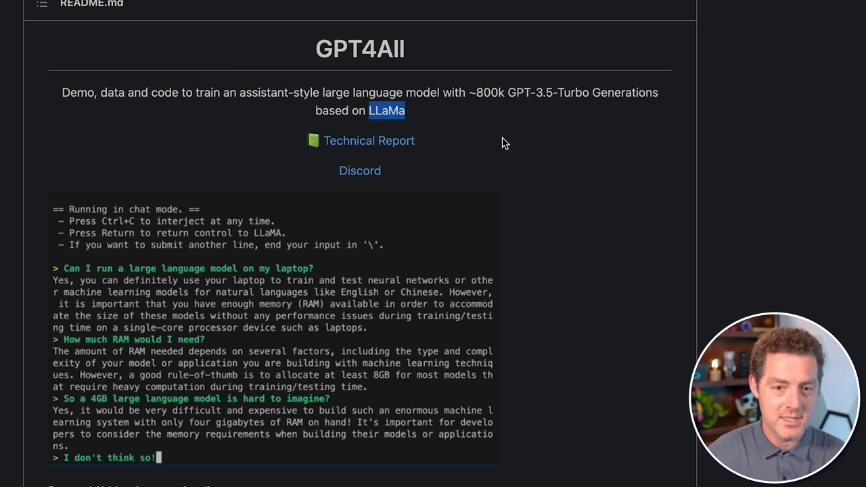
type("Look in the mirror.")
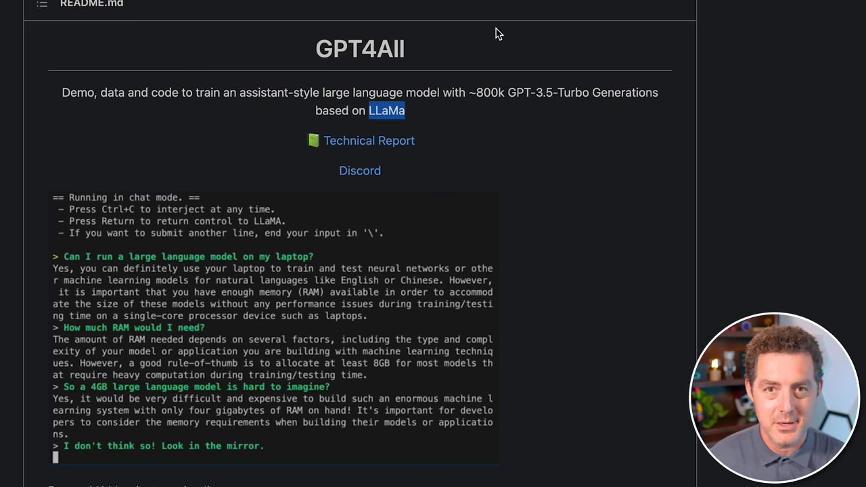
scroll("down", 3)
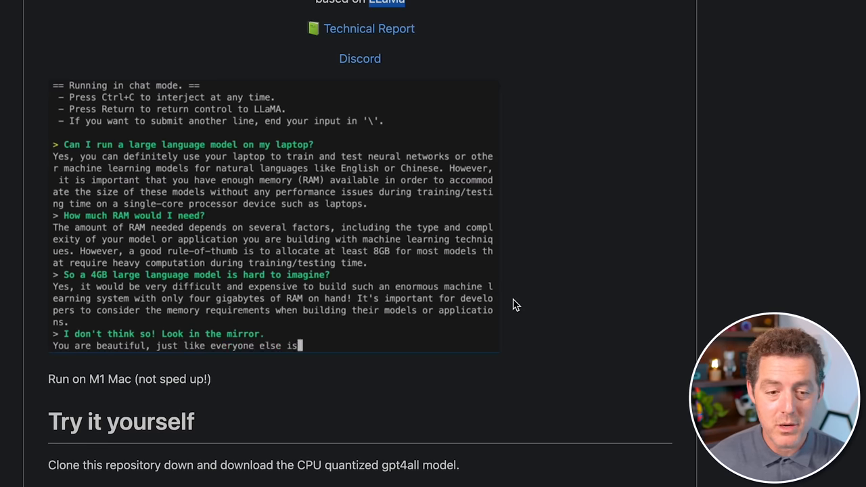
scroll("down", 3)
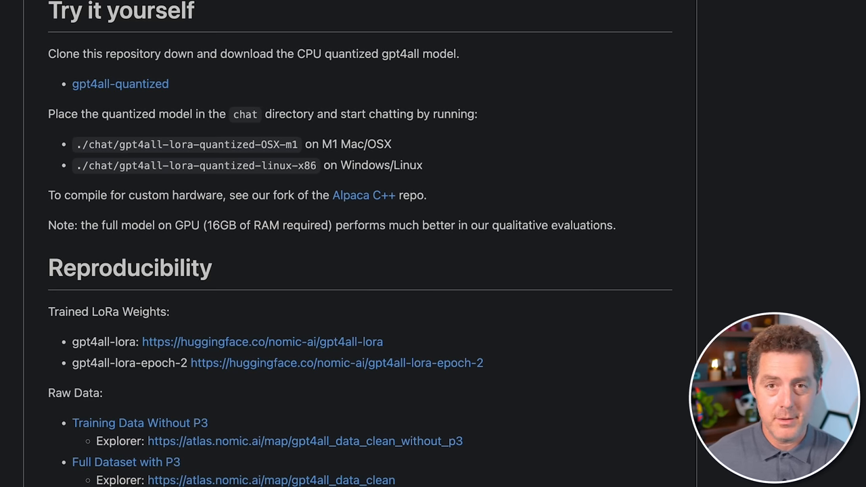
scroll("down", 3)
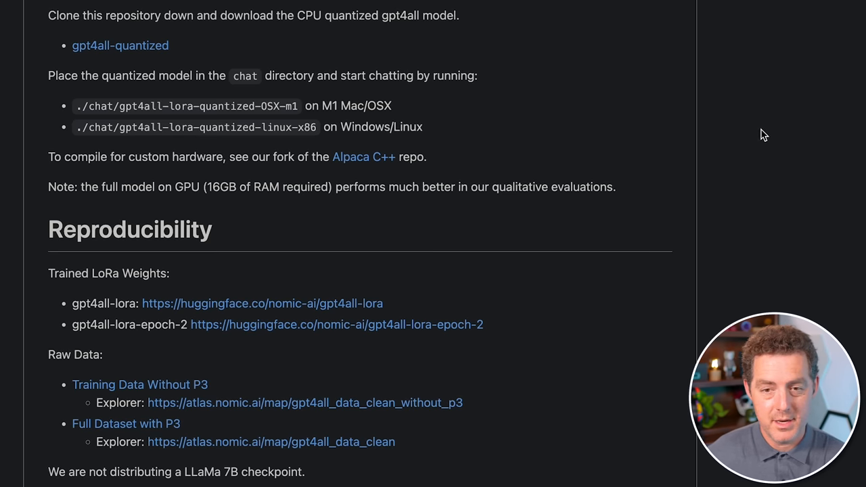
mouse_move(749, 133)
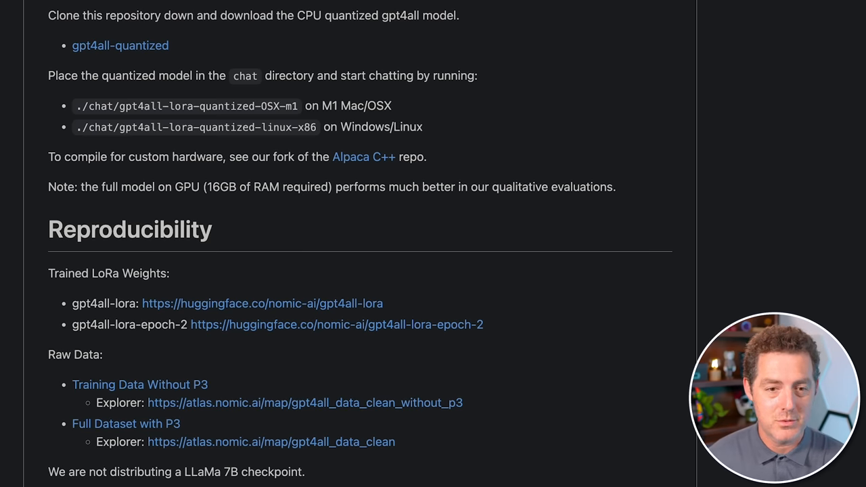
Step: Scroll past the Reproducibility links to the Setup clone commands
scroll("down", 3)
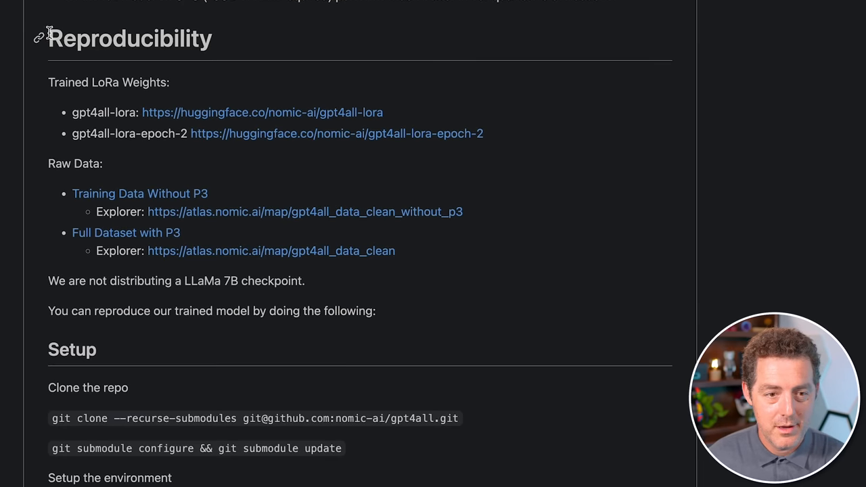
mouse_move(283, 46)
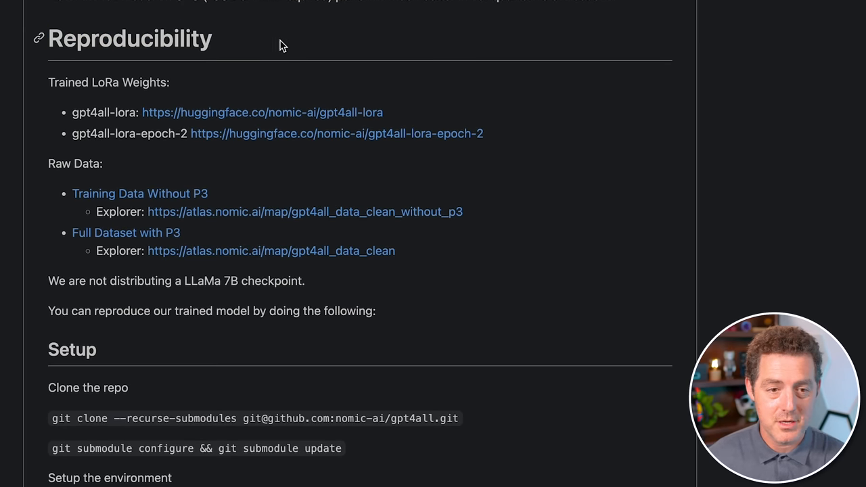
mouse_move(232, 85)
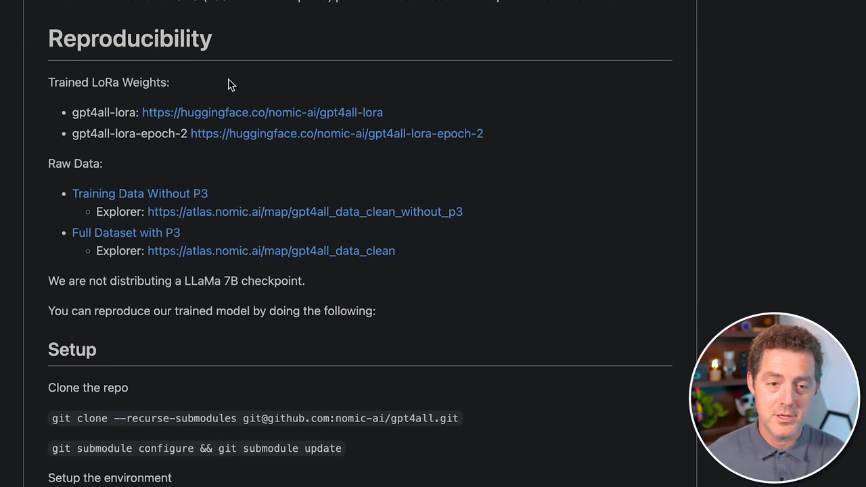
mouse_move(73, 115)
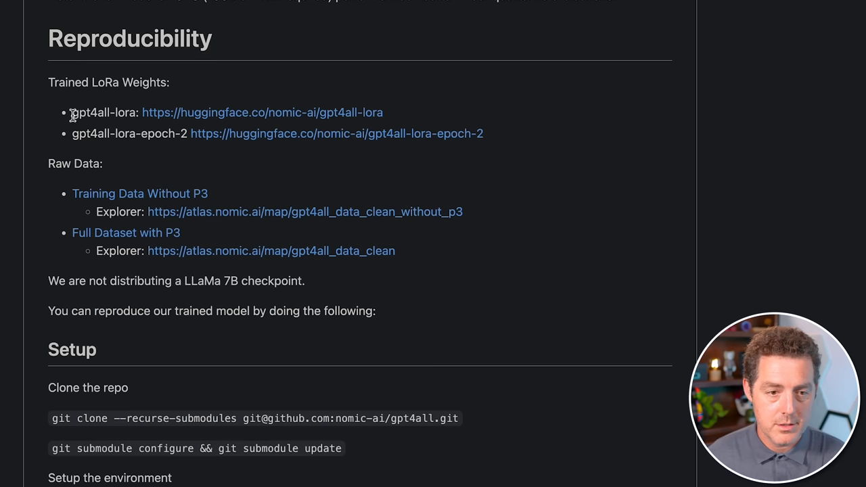
mouse_move(263, 112)
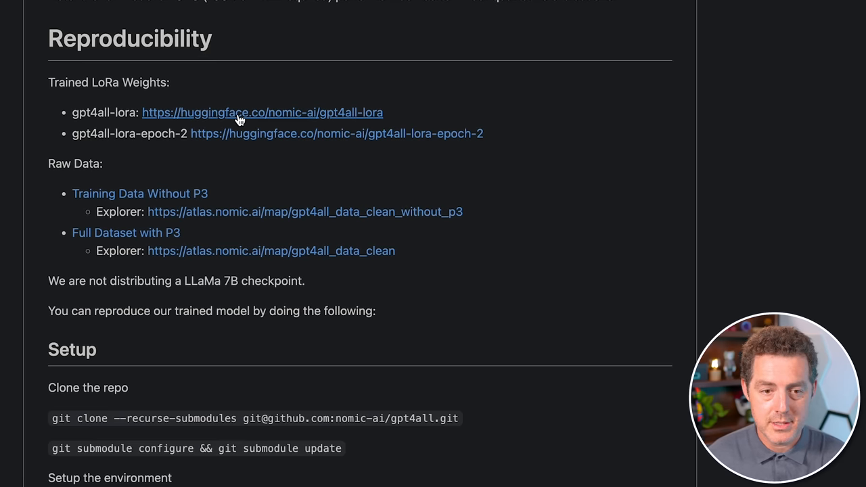
mouse_move(101, 186)
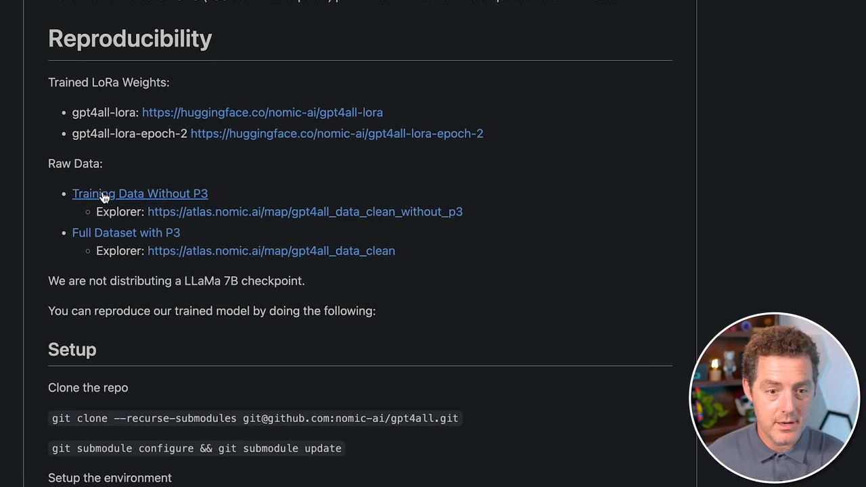
scroll("down", 3)
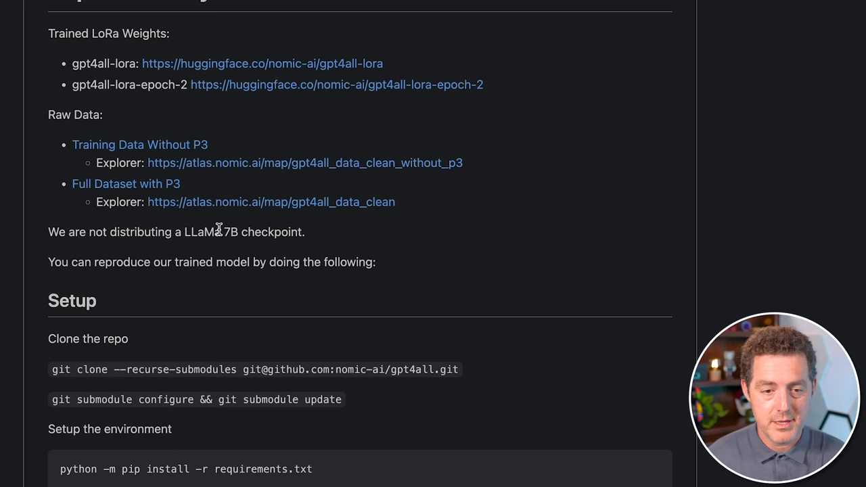
mouse_move(507, 195)
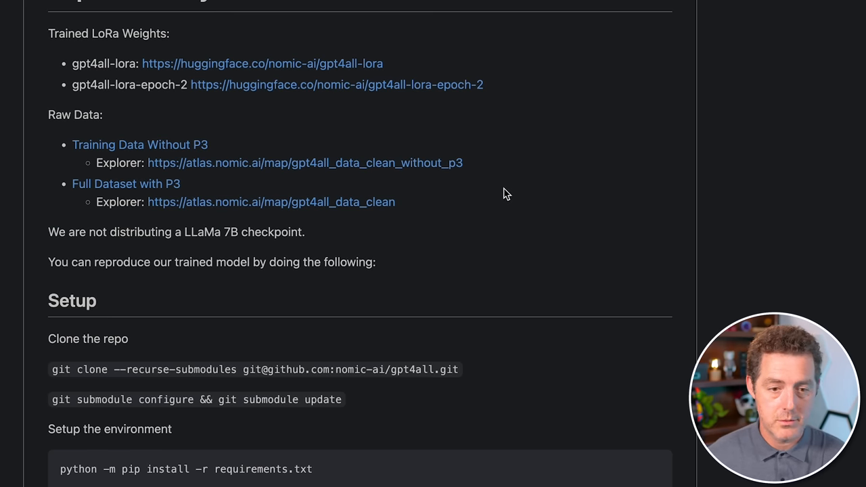
scroll("down", 3)
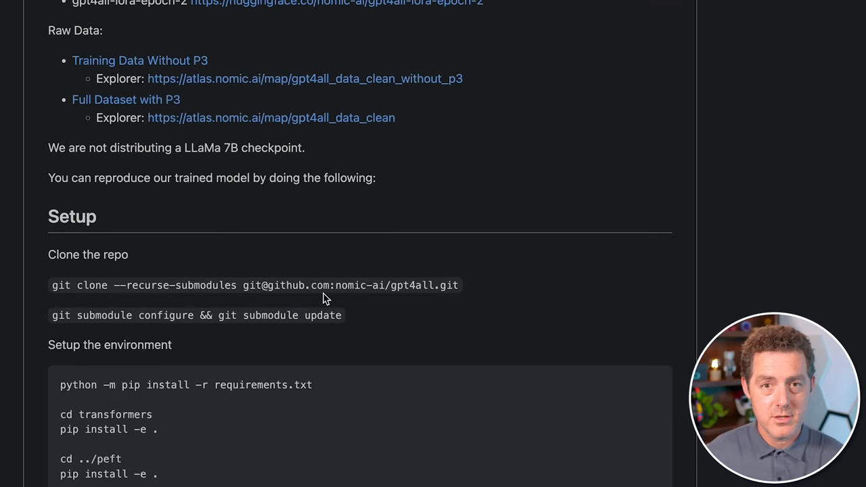
Step: Scroll horizontally through the full accelerate launch training command
scroll("down", 3)
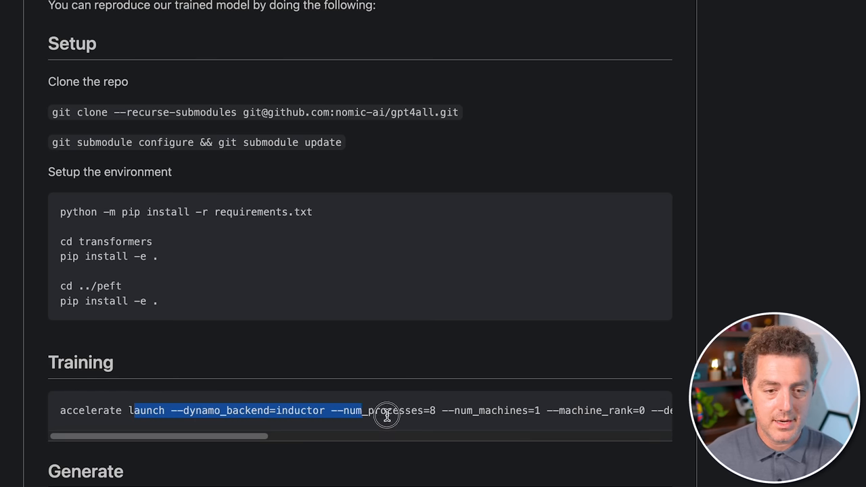
scroll("right", 3)
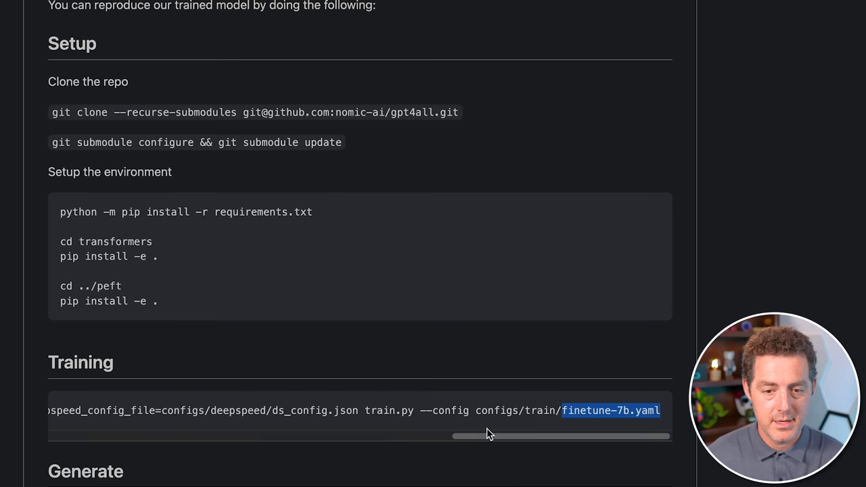
left_click_drag(488, 437, 264, 437)
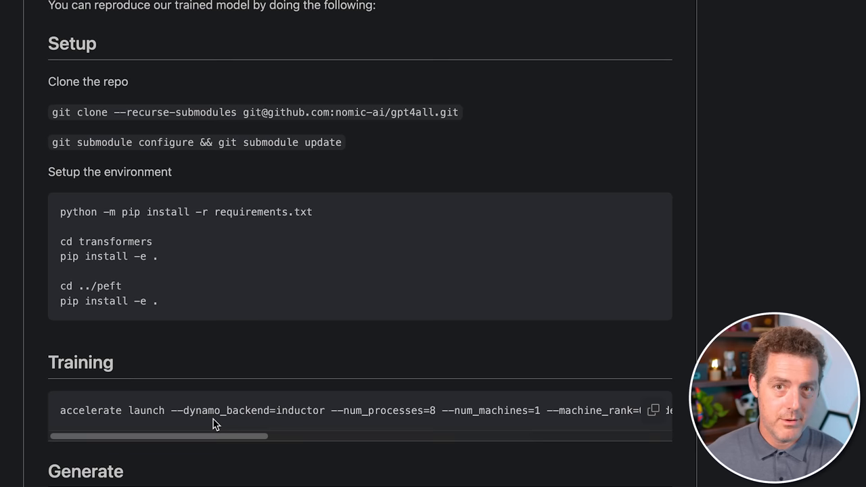
mouse_move(226, 431)
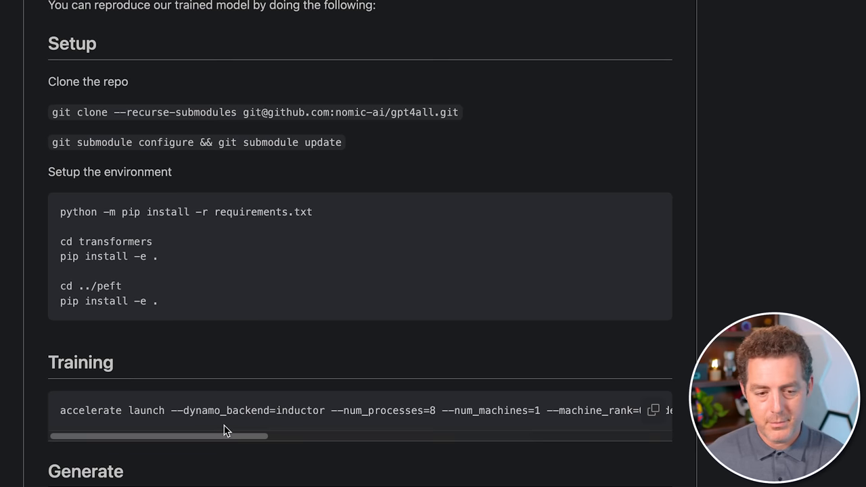